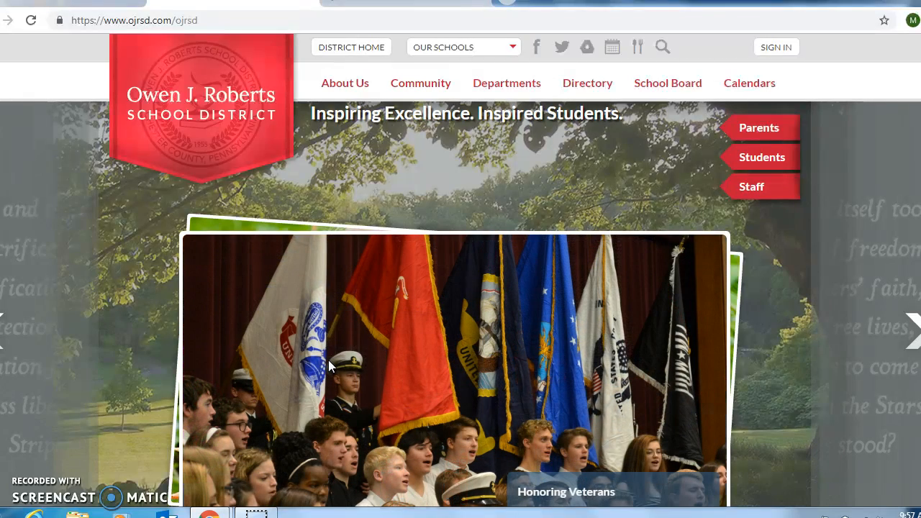
mouse_move(383, 310)
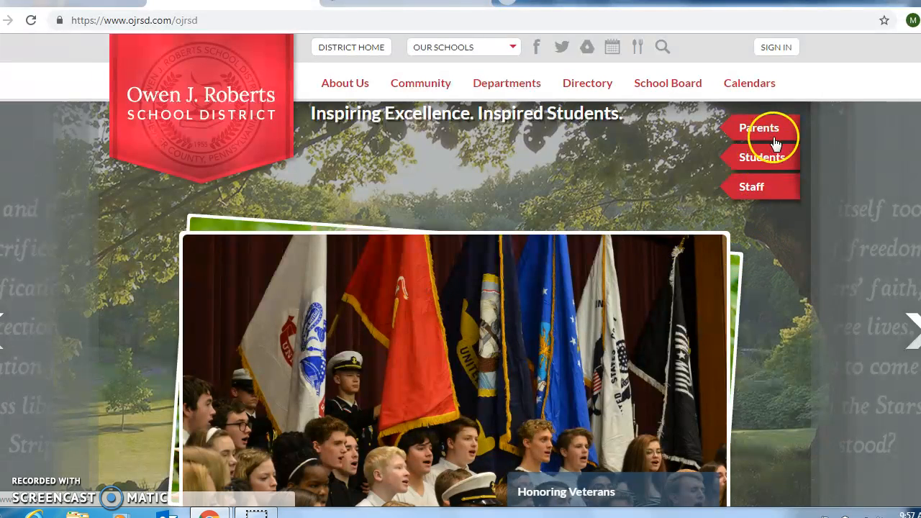
mouse_move(216, 34)
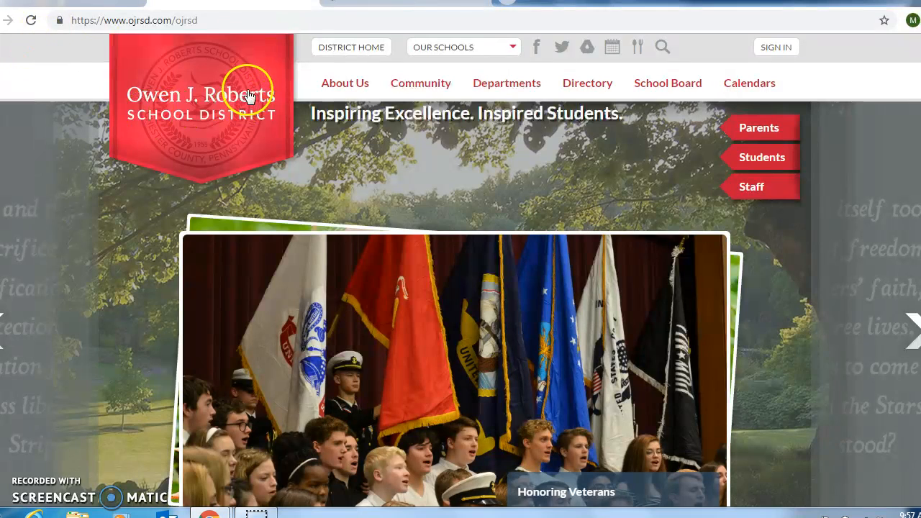
mouse_move(752, 164)
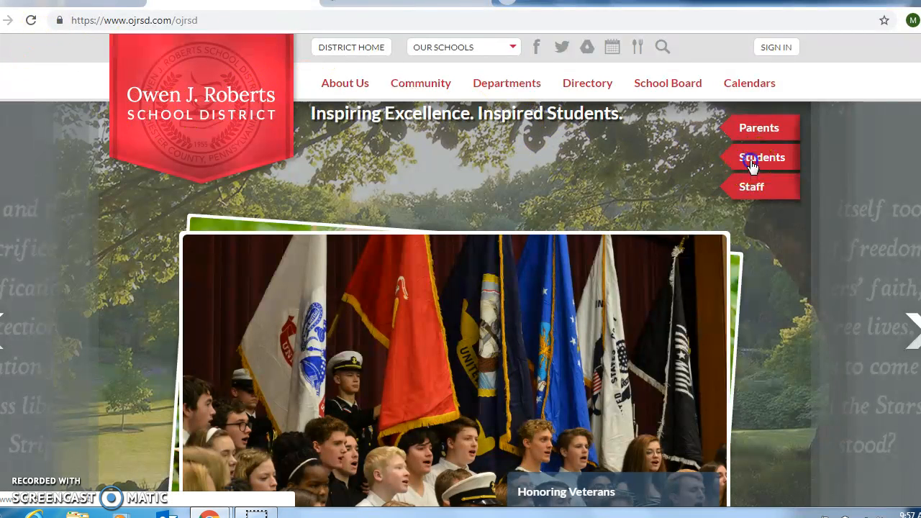
Step: Show the Student Portal shortcuts, including the Naviance HS and Naviance MS tiles
click(760, 157)
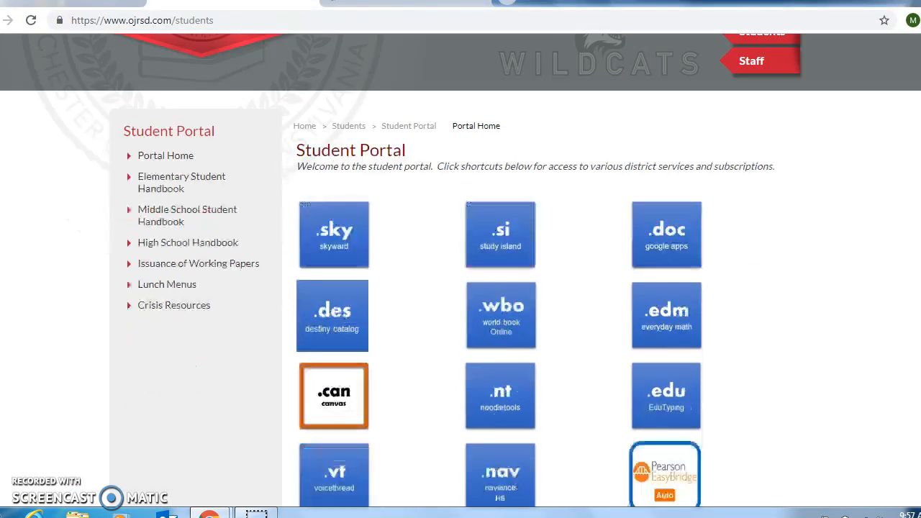
scroll(down, 3)
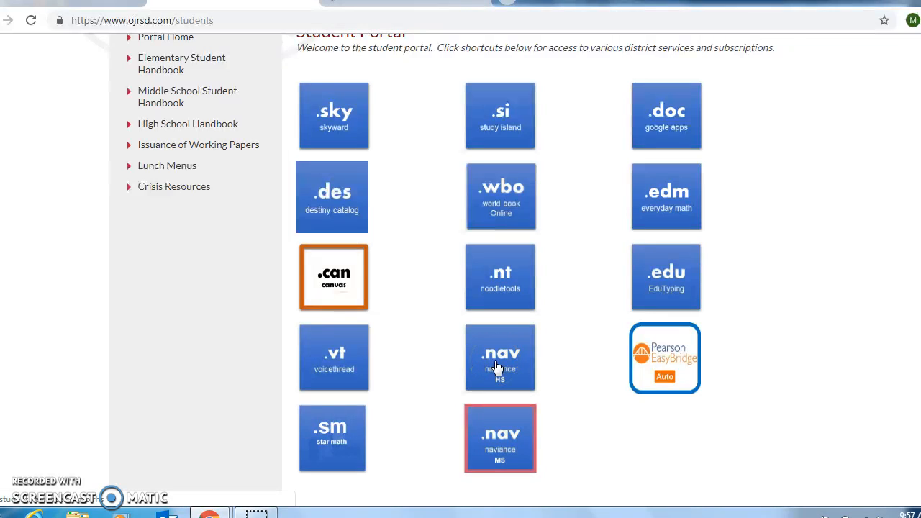
Step: Reach the Naviance HS sign-in page and fill the Email field with the suggested address after 'bw'
click(500, 358)
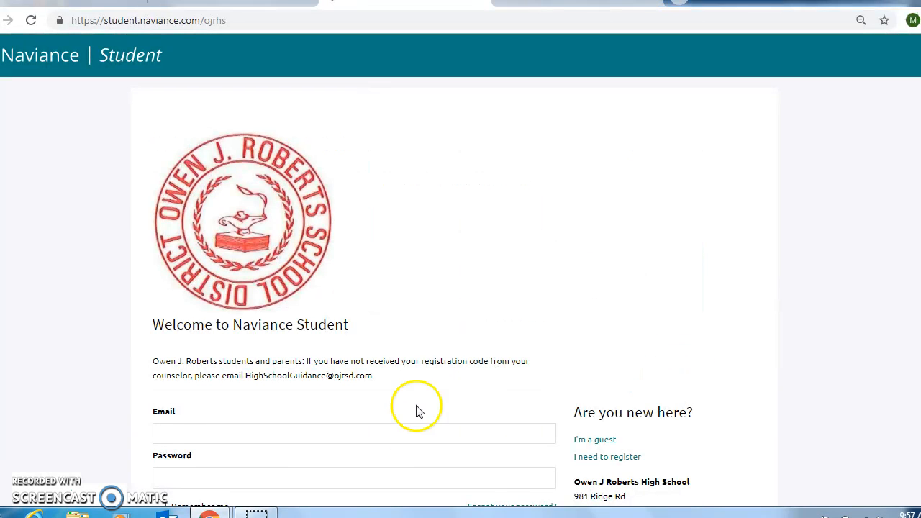
scroll(down, 3)
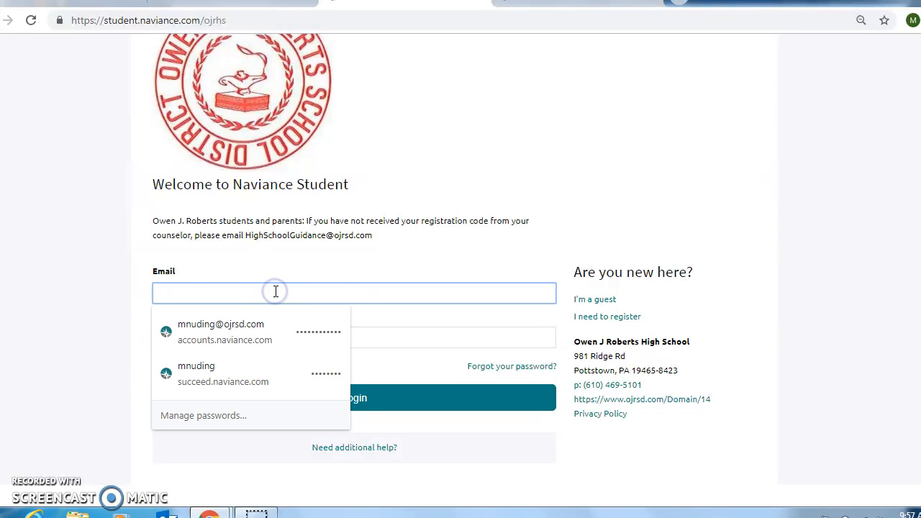
text(bw)
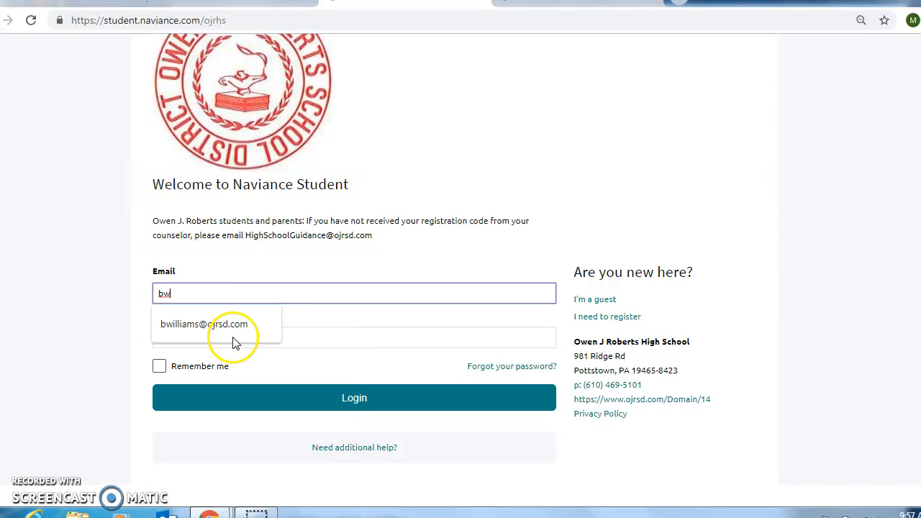
click(204, 323)
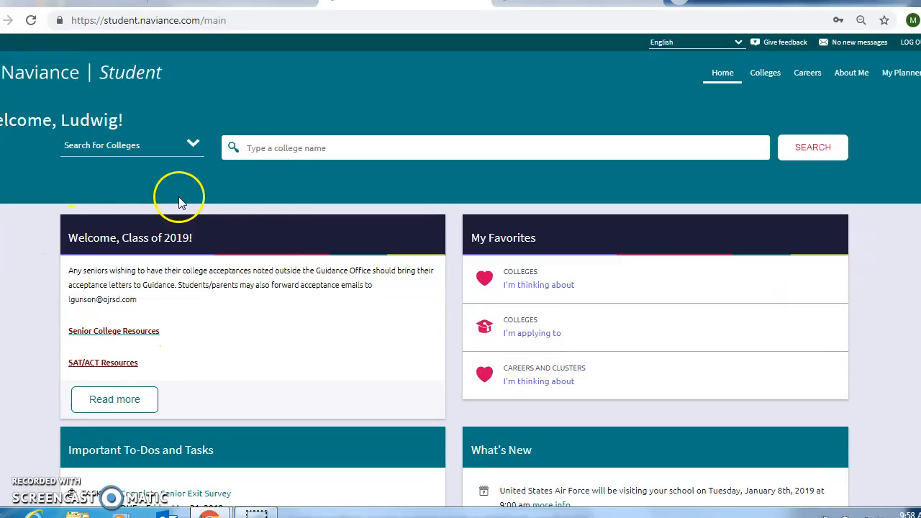
mouse_move(309, 316)
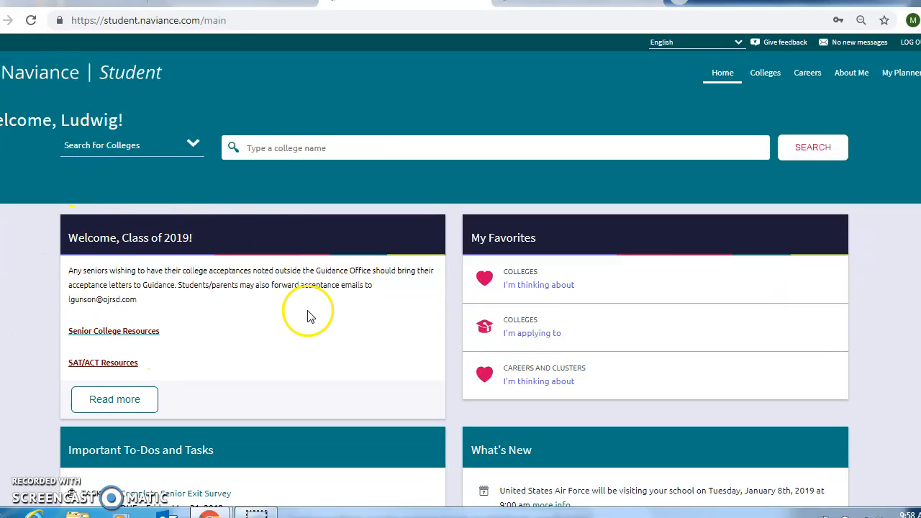
mouse_move(166, 479)
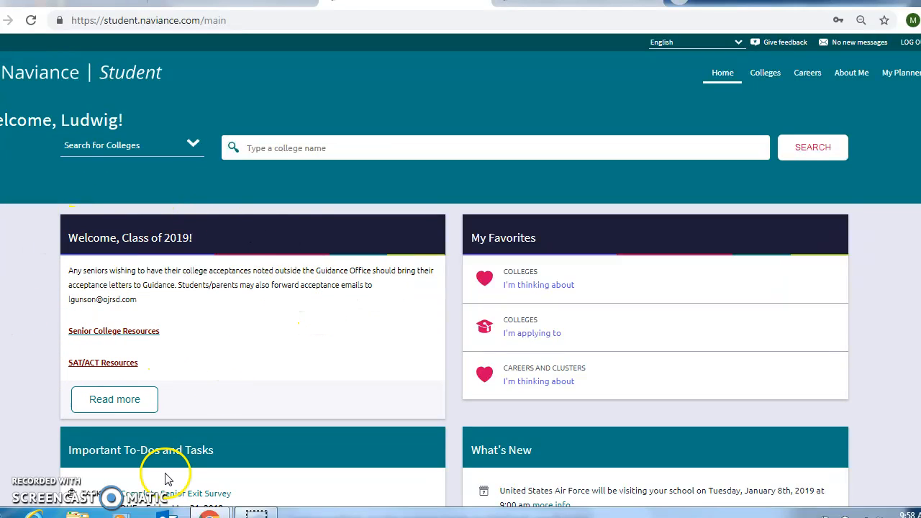
mouse_move(396, 454)
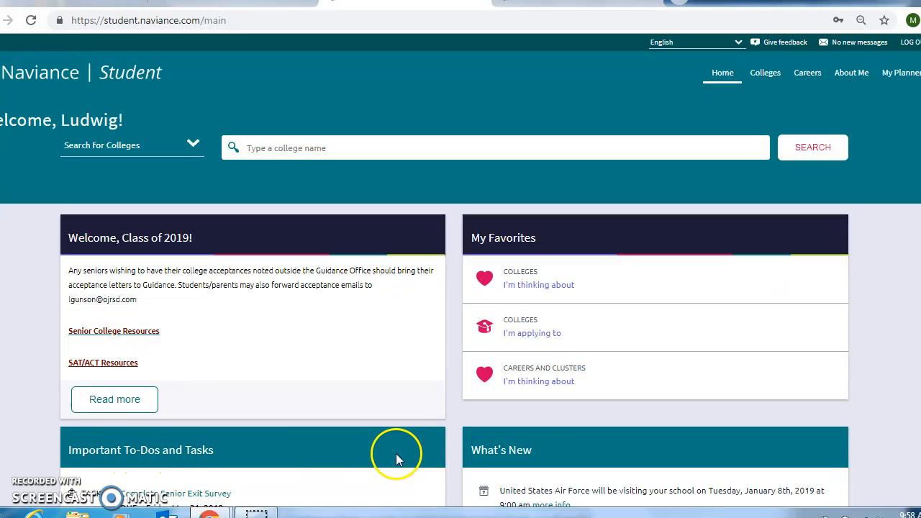
mouse_move(486, 225)
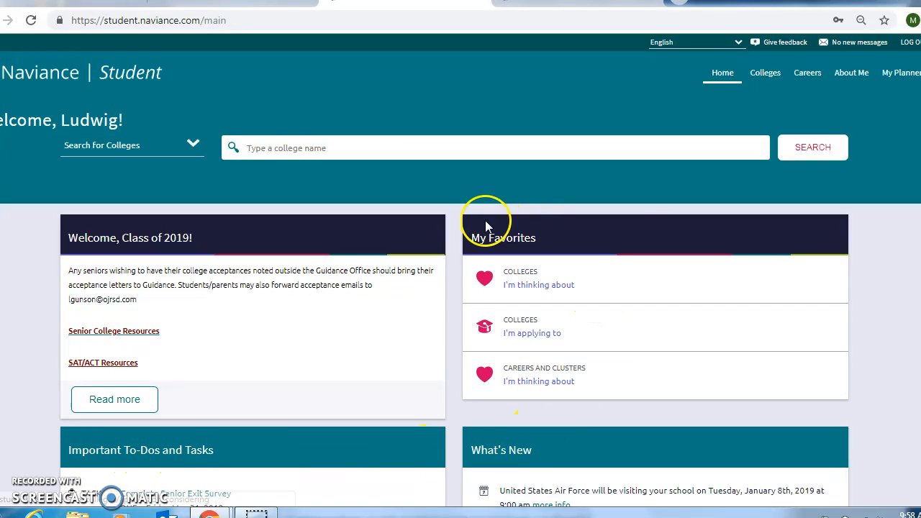
mouse_move(570, 302)
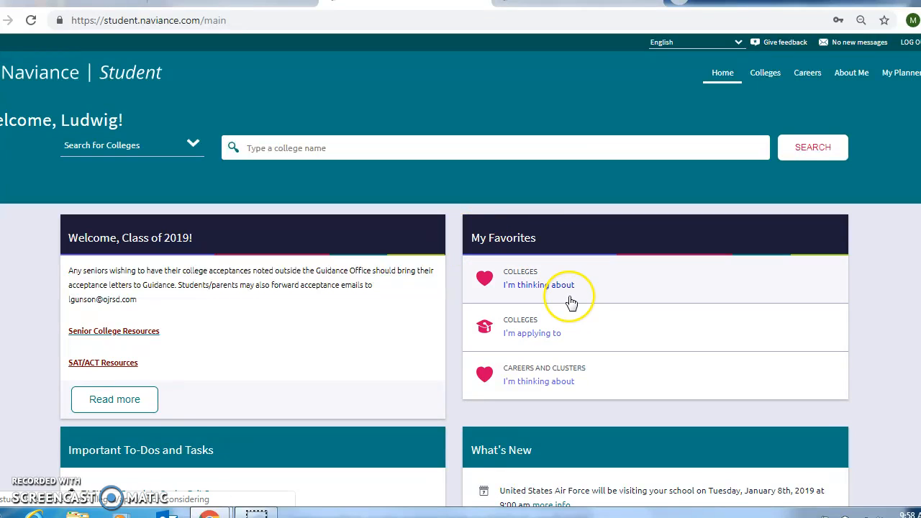
mouse_move(569, 331)
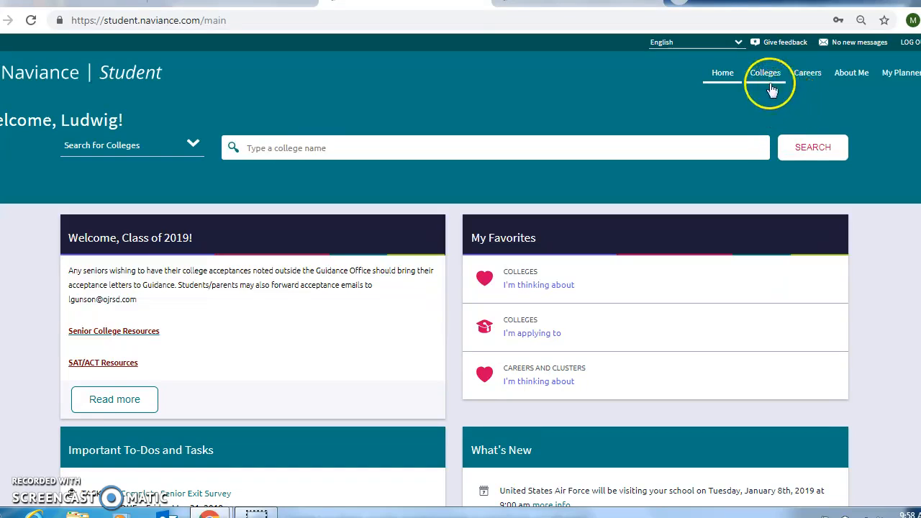
Step: Go to Colleges Home, listing the Find Your Fit and Research Colleges tools
click(765, 72)
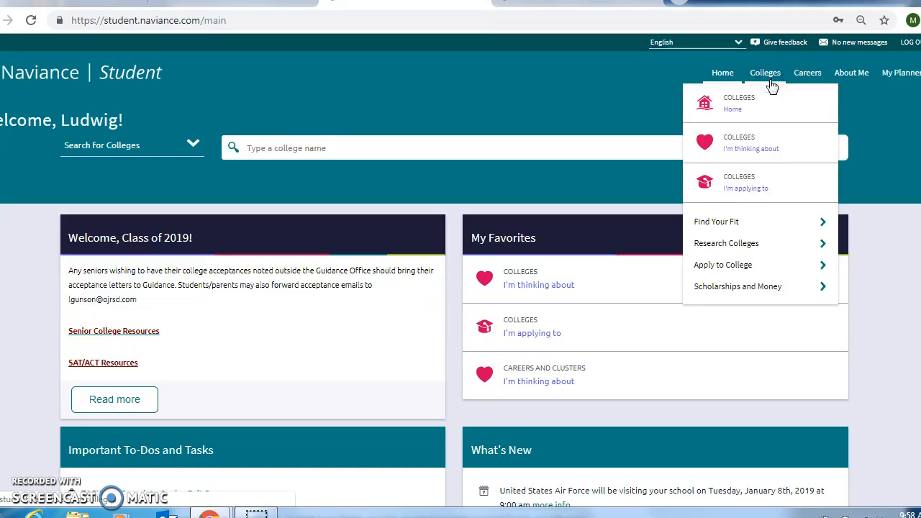
mouse_move(760, 193)
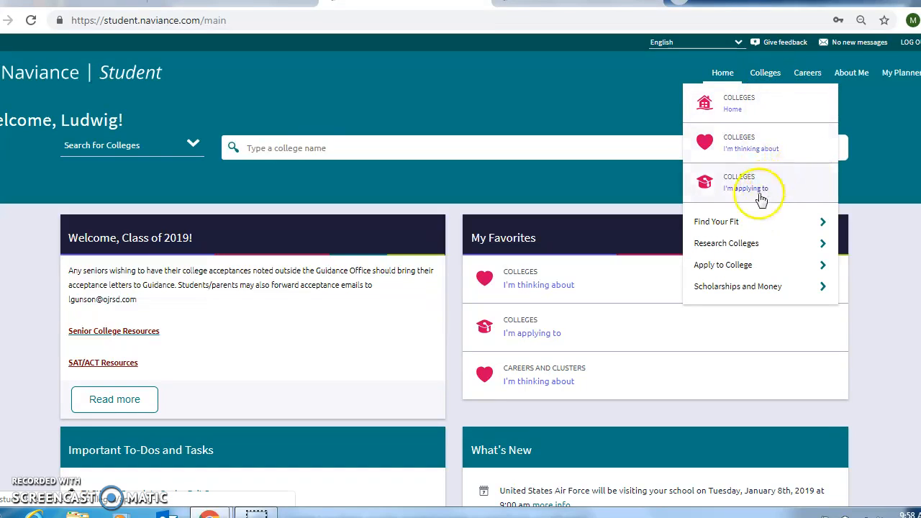
click(765, 72)
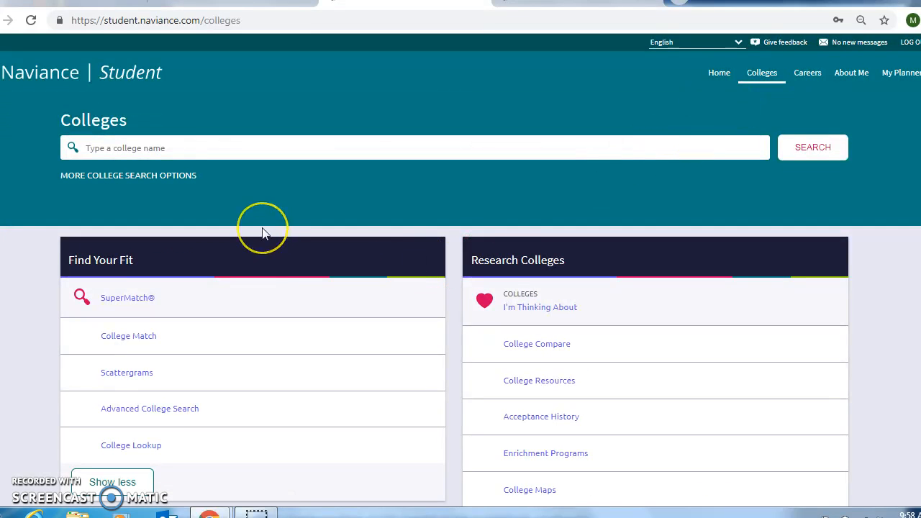
mouse_move(141, 277)
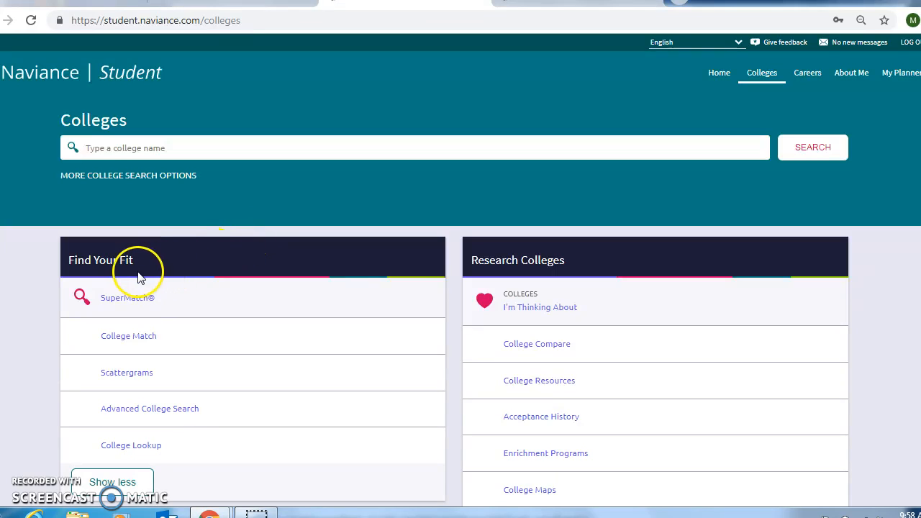
mouse_move(206, 284)
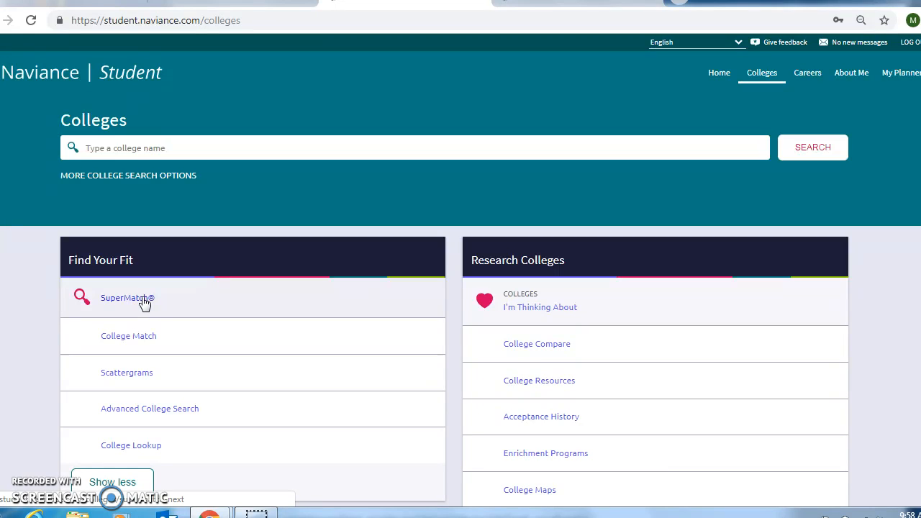
mouse_move(112, 302)
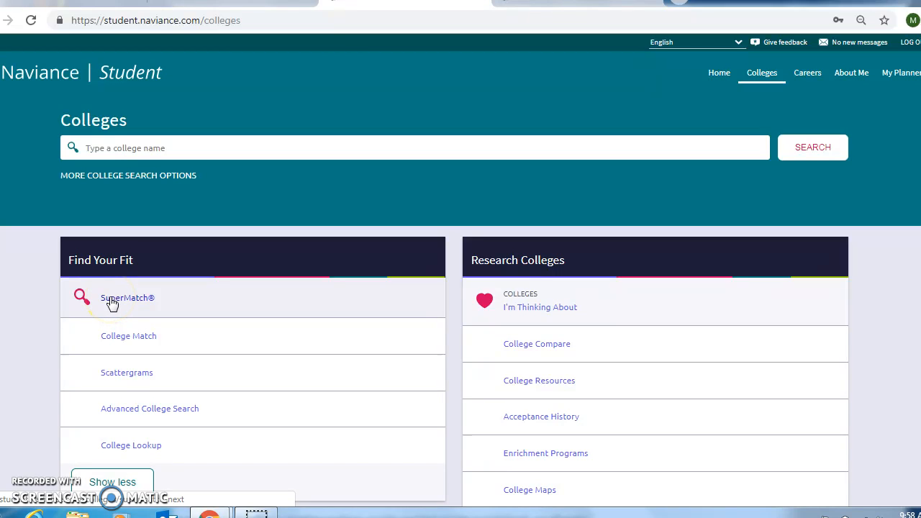
Step: Start a SuperMatch college search from the Colleges overview
click(127, 298)
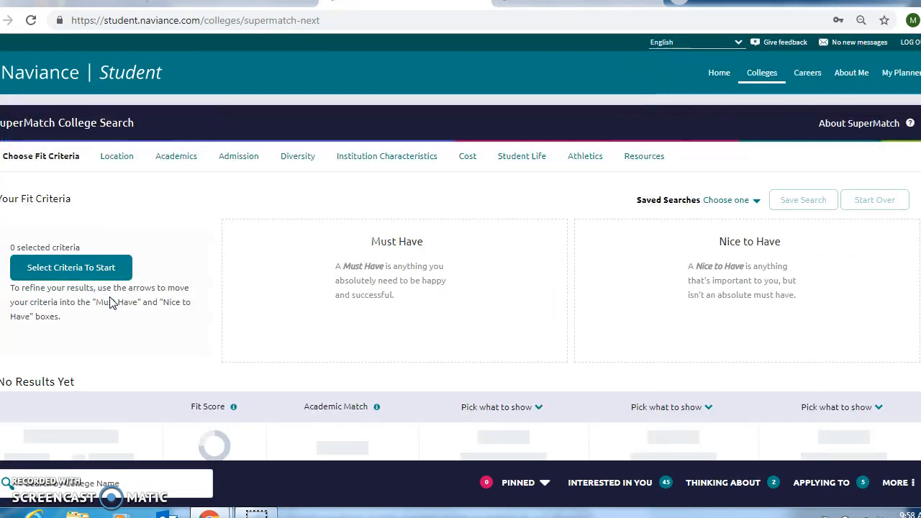
mouse_move(840, 124)
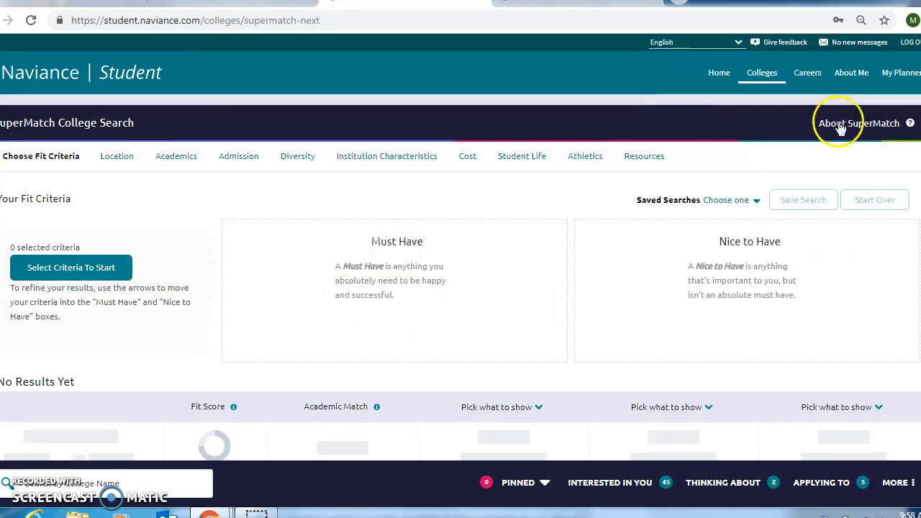
scroll(down, 3)
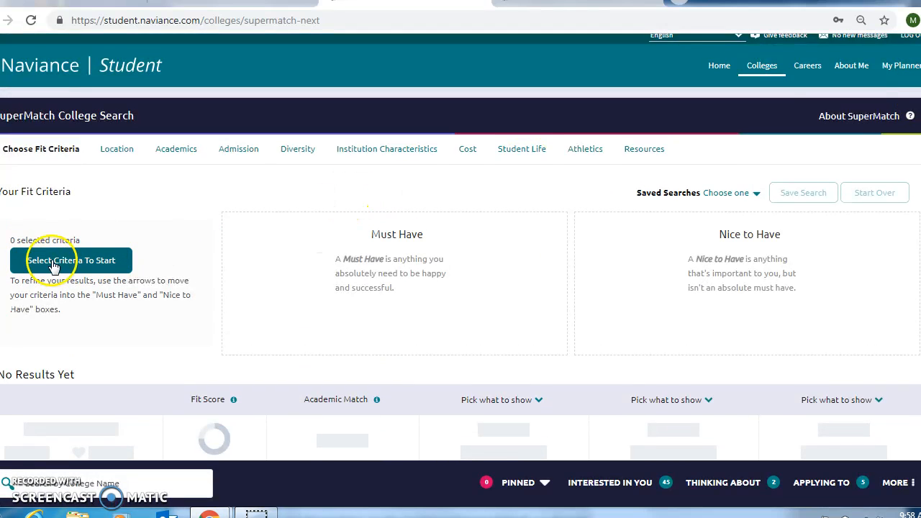
mouse_move(122, 272)
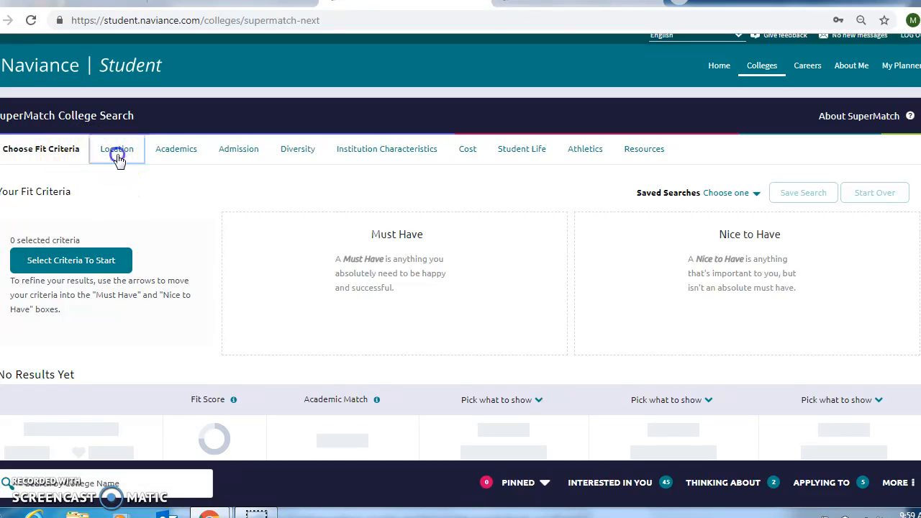
Step: Preview the Academics, Admission, Institution Characteristics, Cost, Athletics and Resources criteria
click(176, 155)
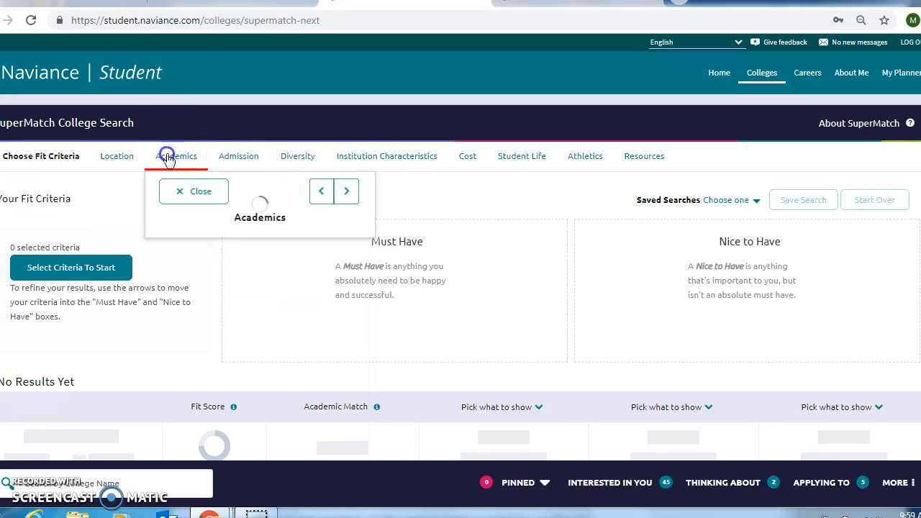
click(238, 156)
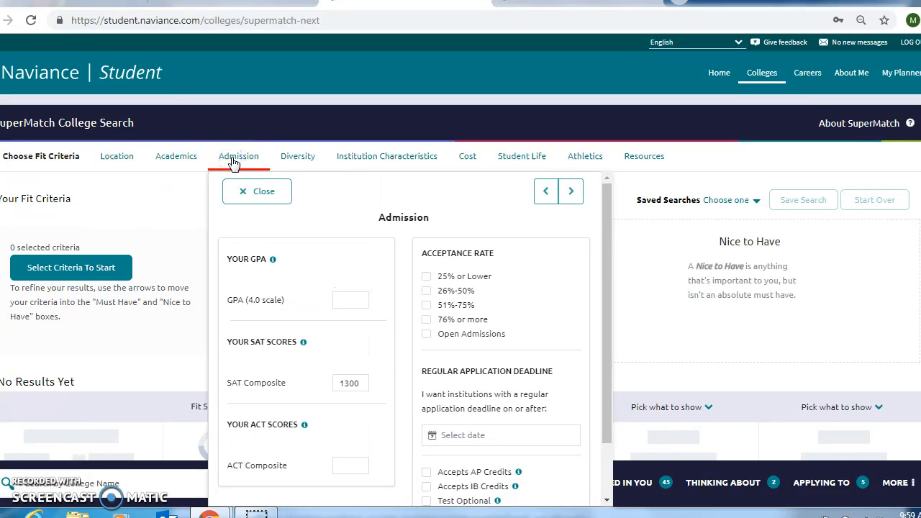
click(386, 156)
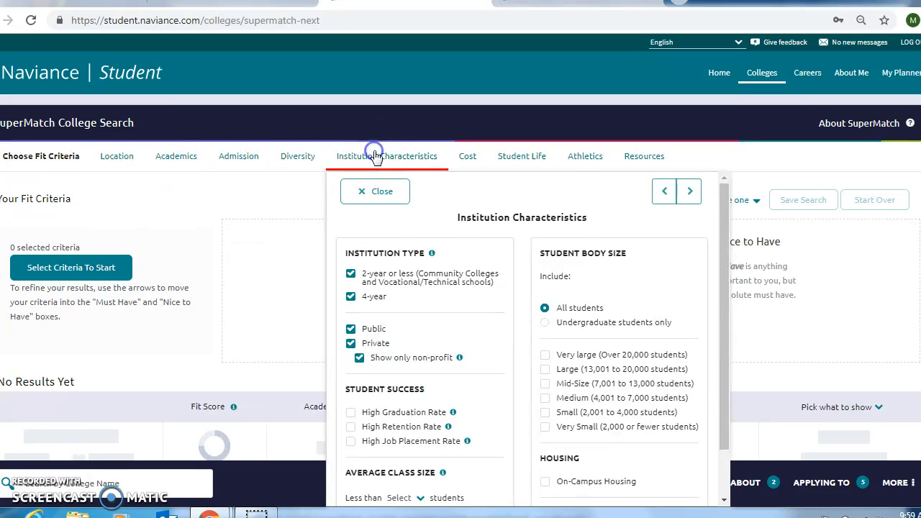
click(467, 157)
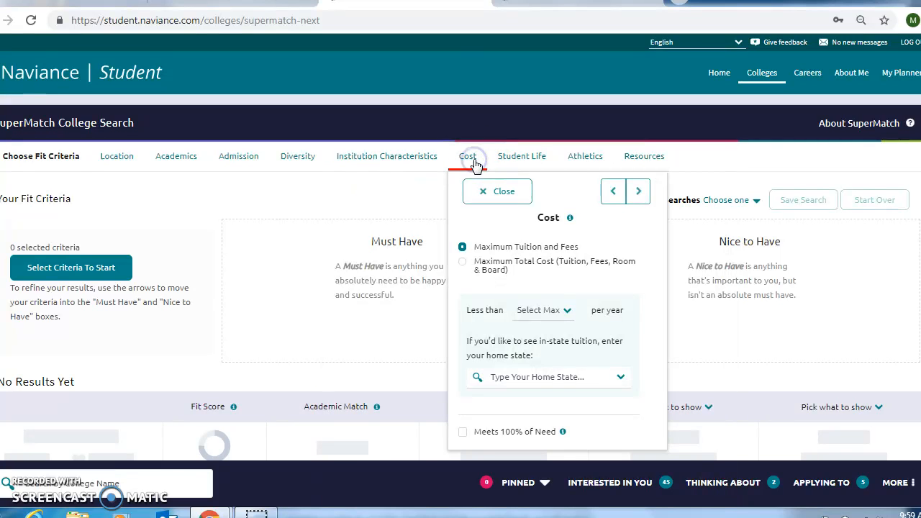
click(585, 156)
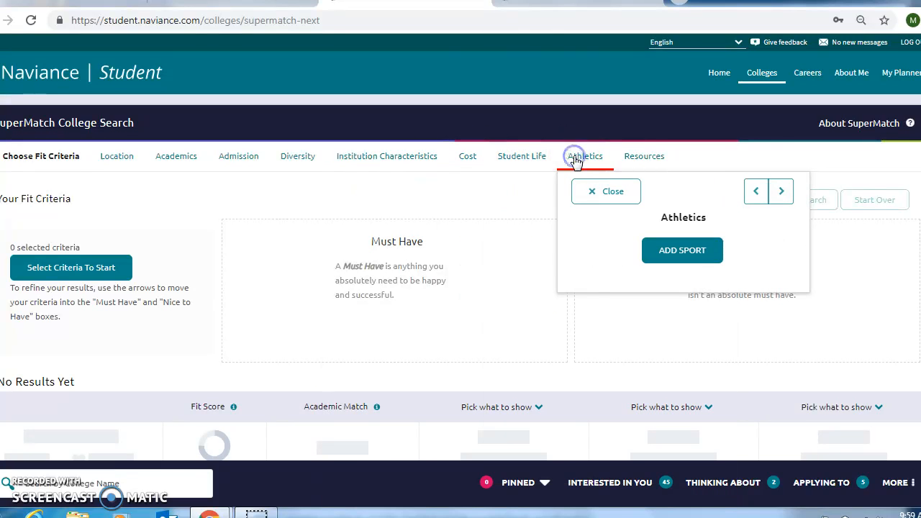
click(643, 156)
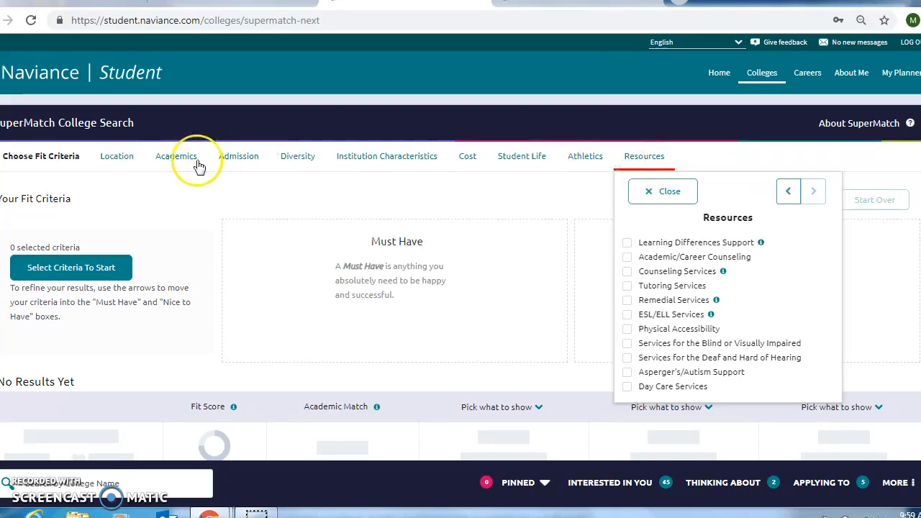
Step: Set Location criteria to Large City surroundings and the Northeast region's states
click(116, 156)
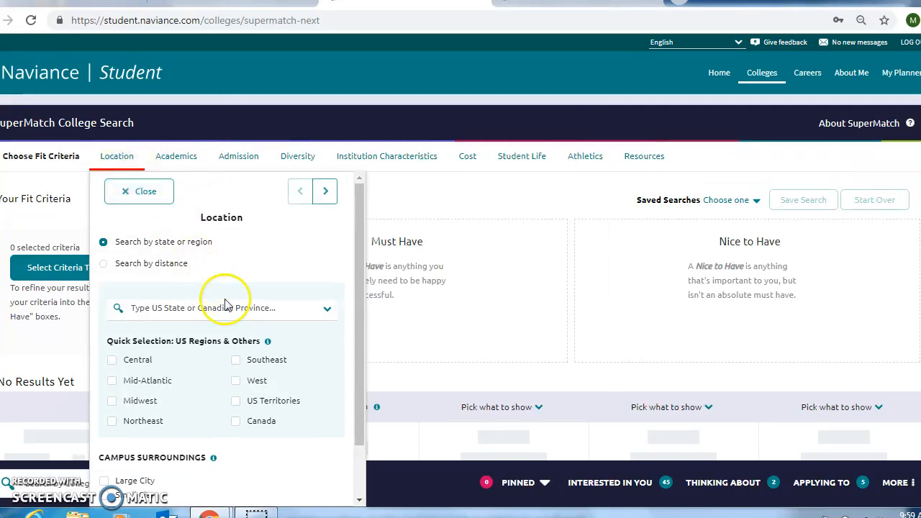
scroll(down, 3)
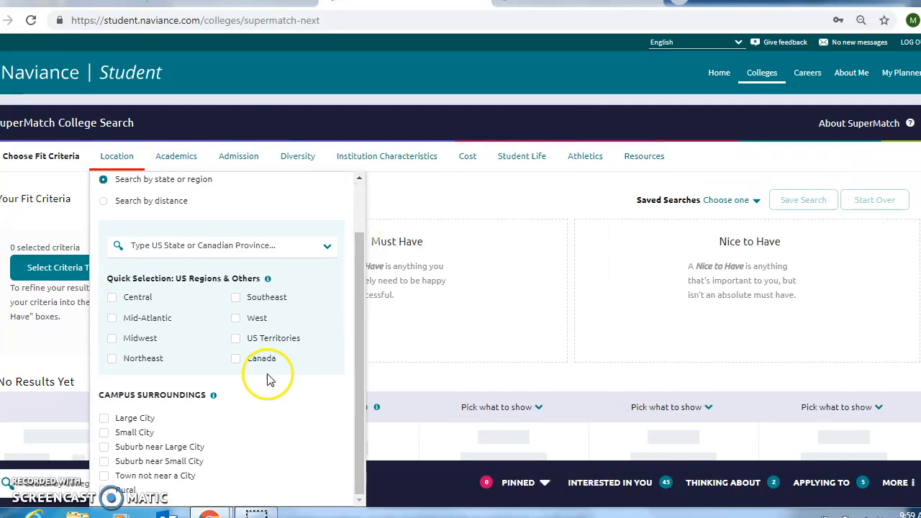
mouse_move(107, 427)
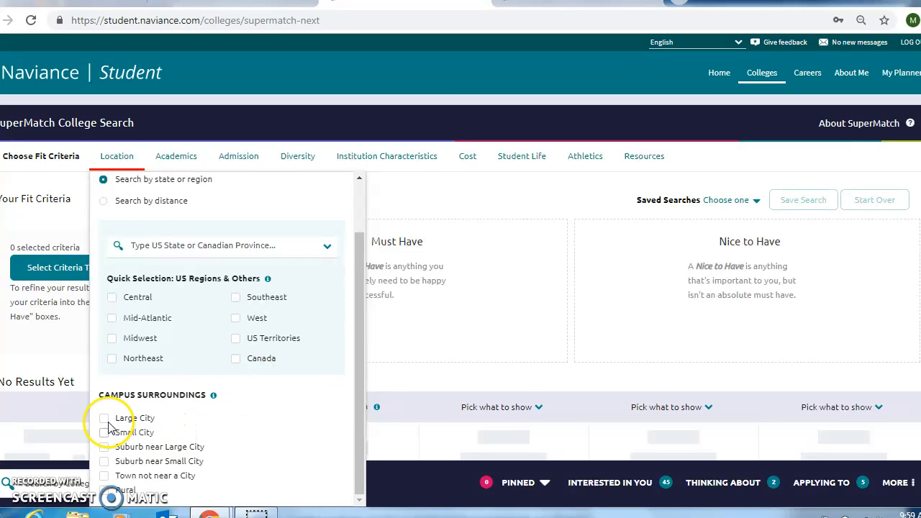
click(104, 417)
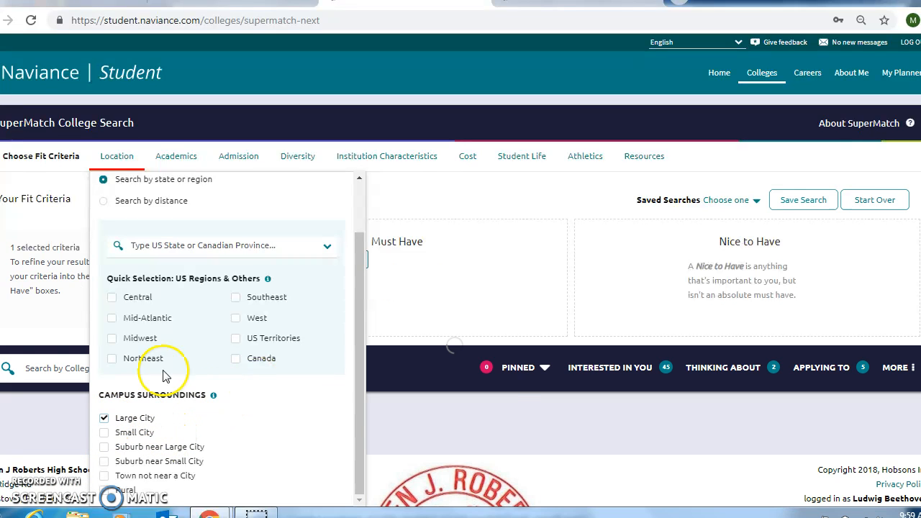
click(112, 359)
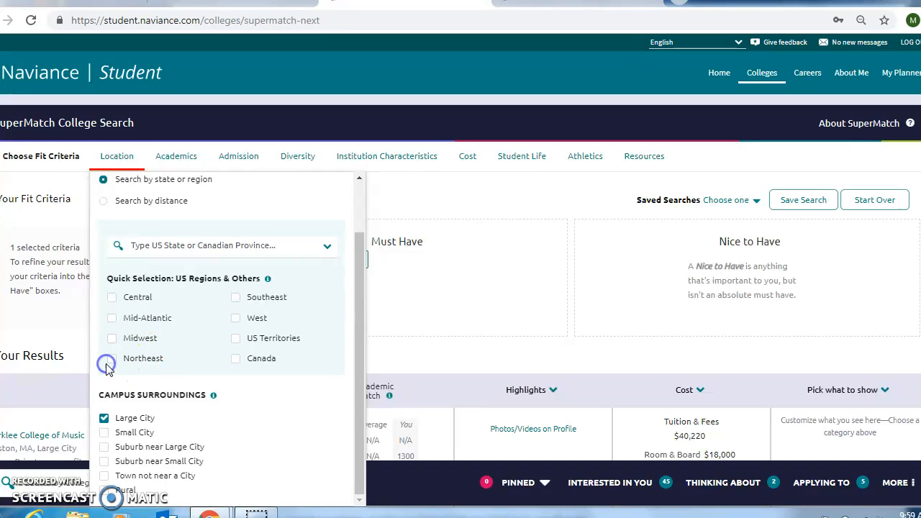
click(112, 359)
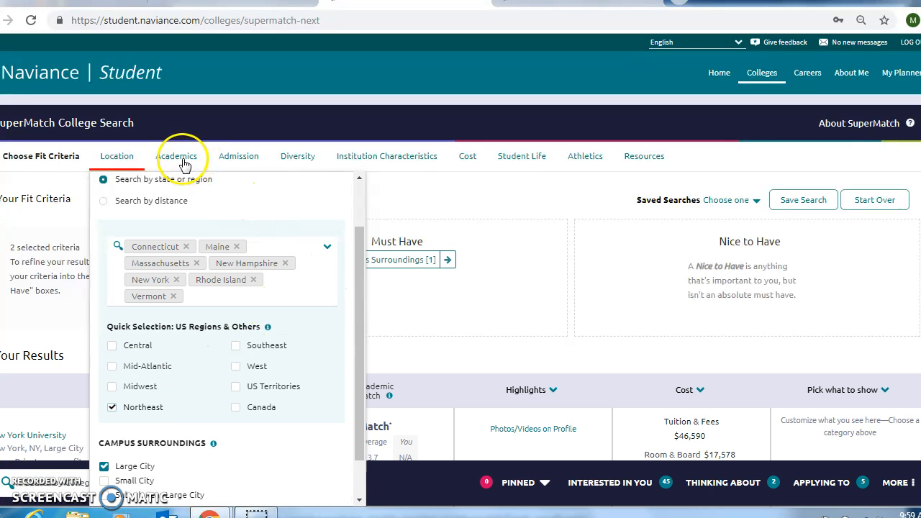
Step: Require a Bachelor's degree and search majors for 'engin' in the Academics criteria
click(176, 156)
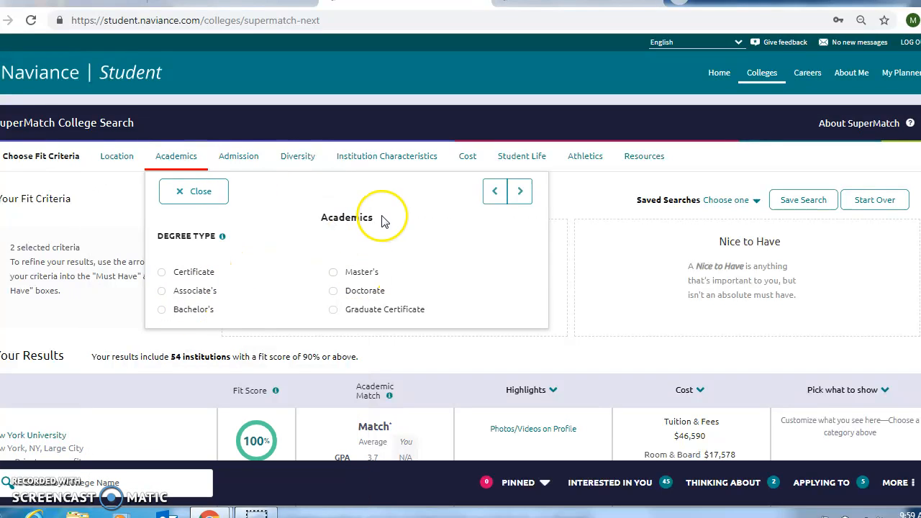
click(161, 309)
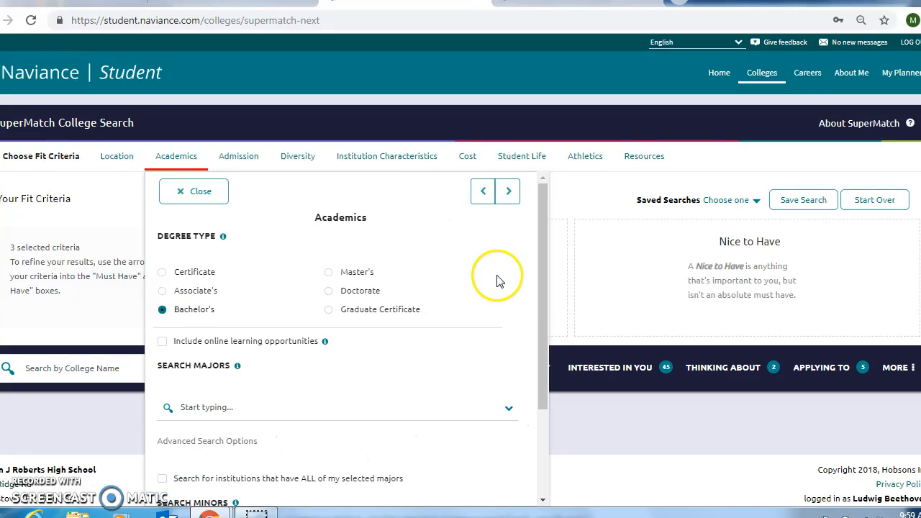
click(324, 407)
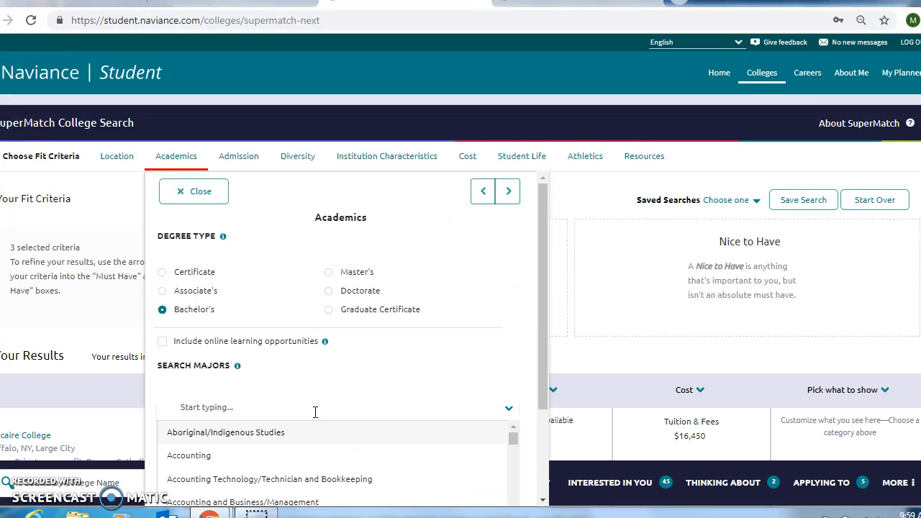
text(engin)
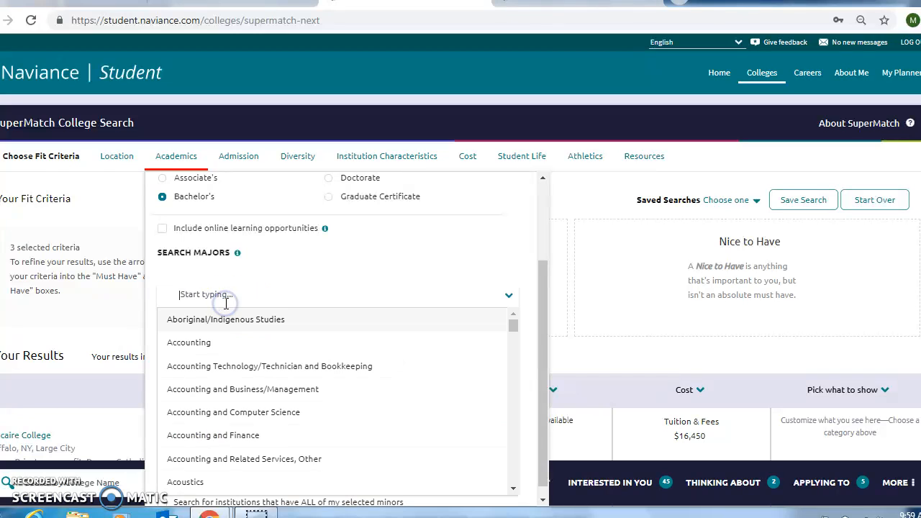
text(engineering)
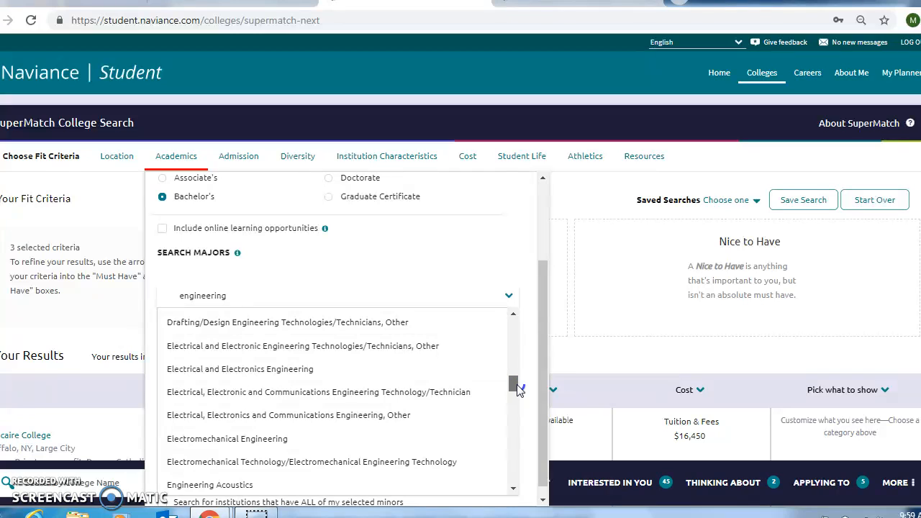
Step: Add Engineering, General as a required major
scroll(down, 3)
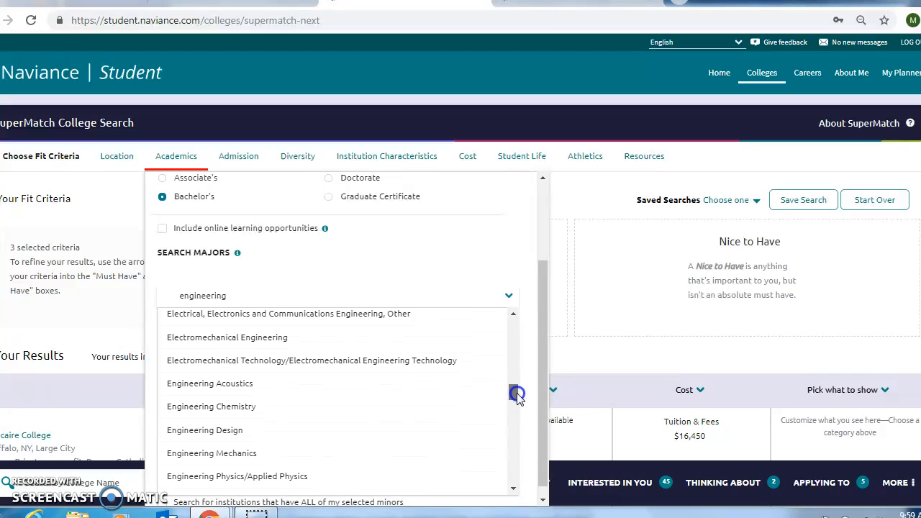
scroll(down, 3)
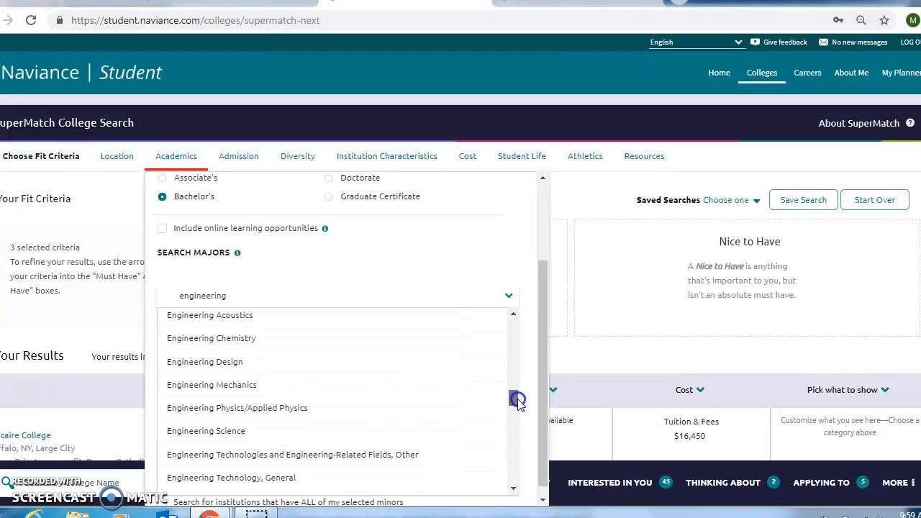
scroll(down, 3)
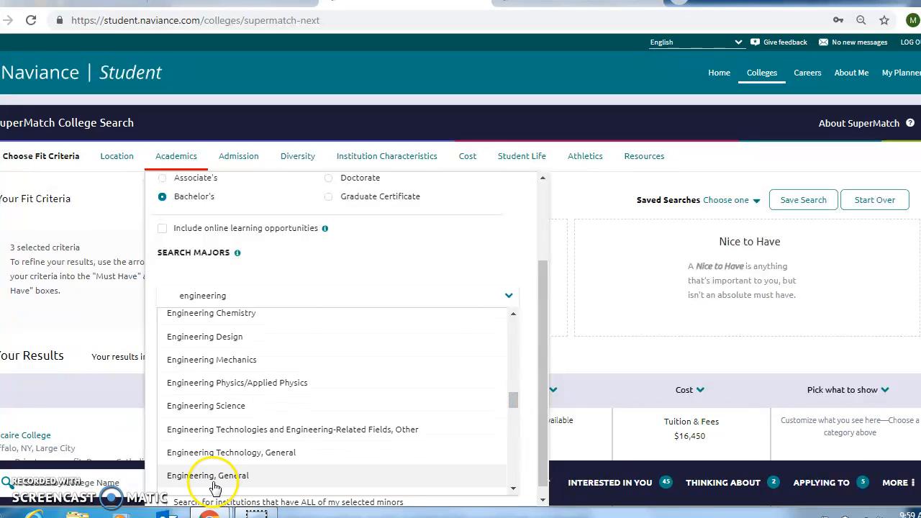
click(208, 475)
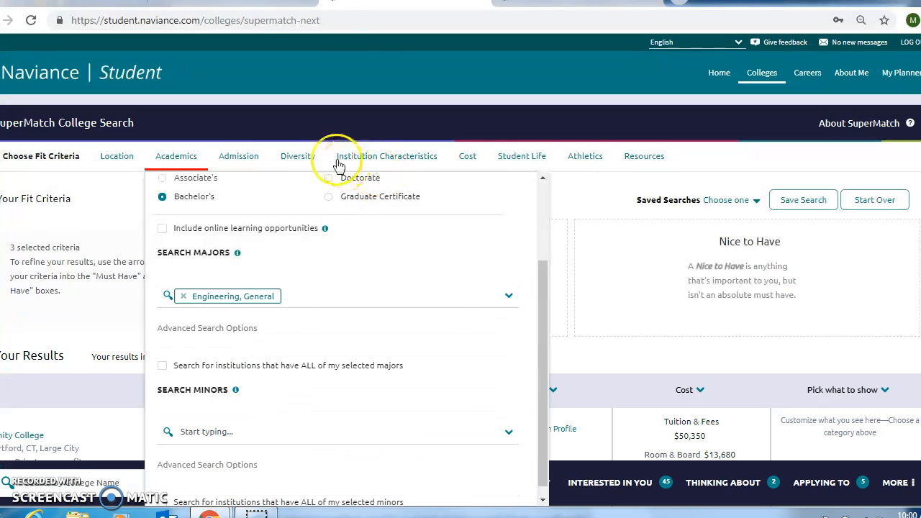
Step: View the Admission and Diversity criteria, then close them to show the 6 matching colleges
click(238, 156)
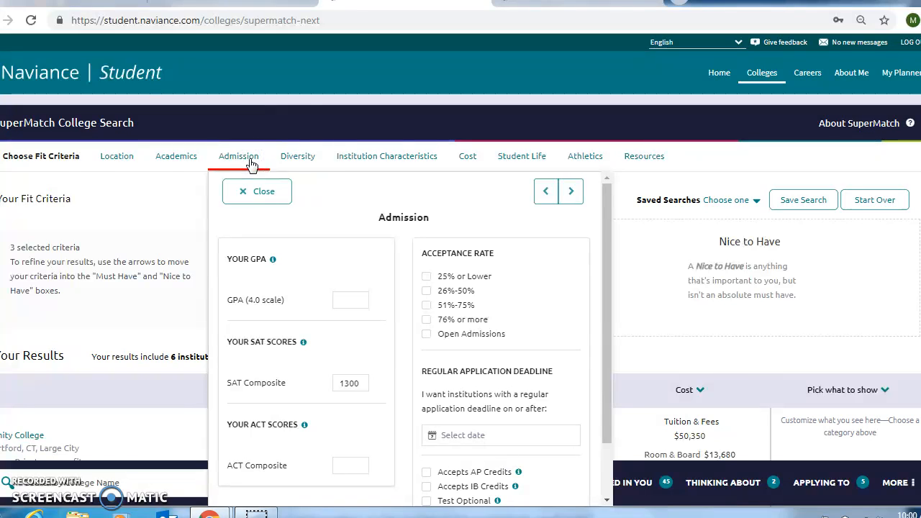
click(297, 156)
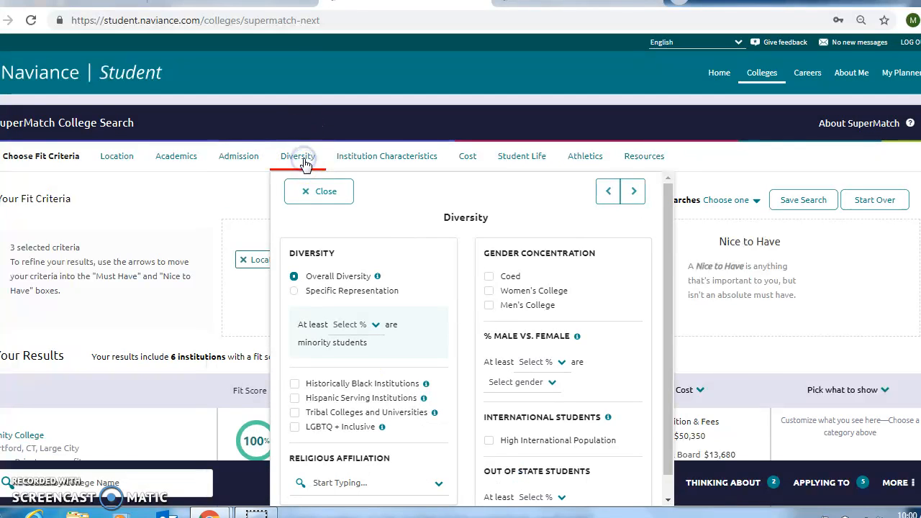
mouse_move(220, 198)
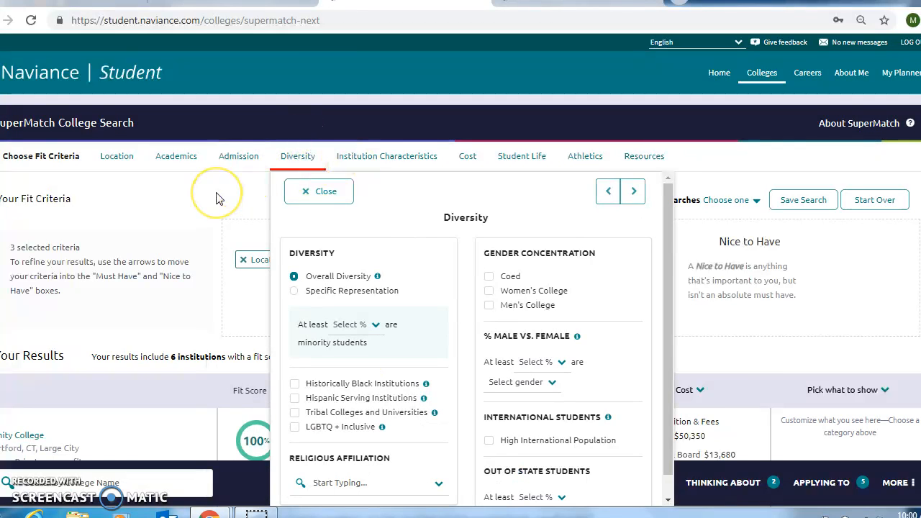
mouse_move(238, 236)
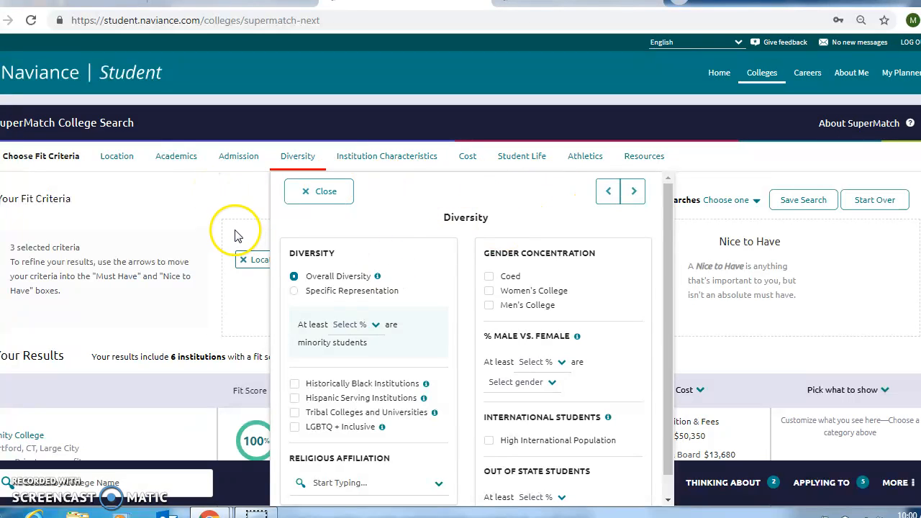
mouse_move(223, 203)
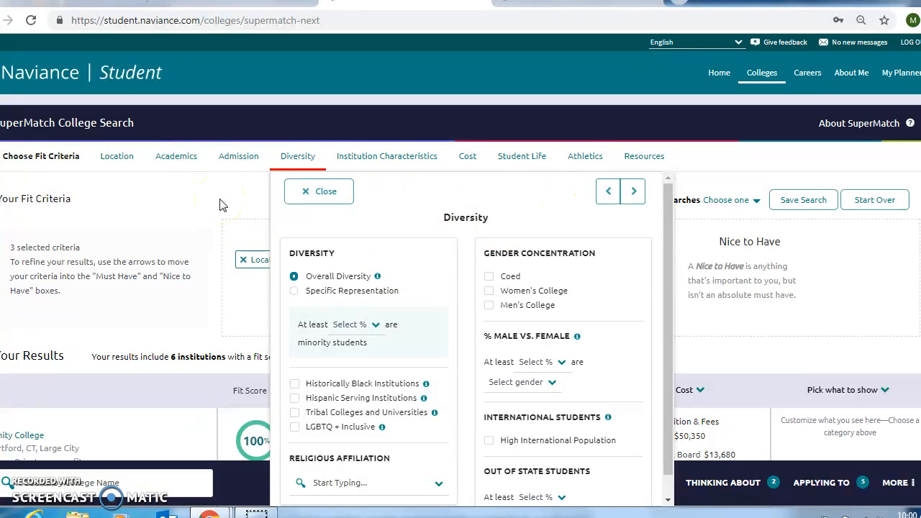
click(318, 190)
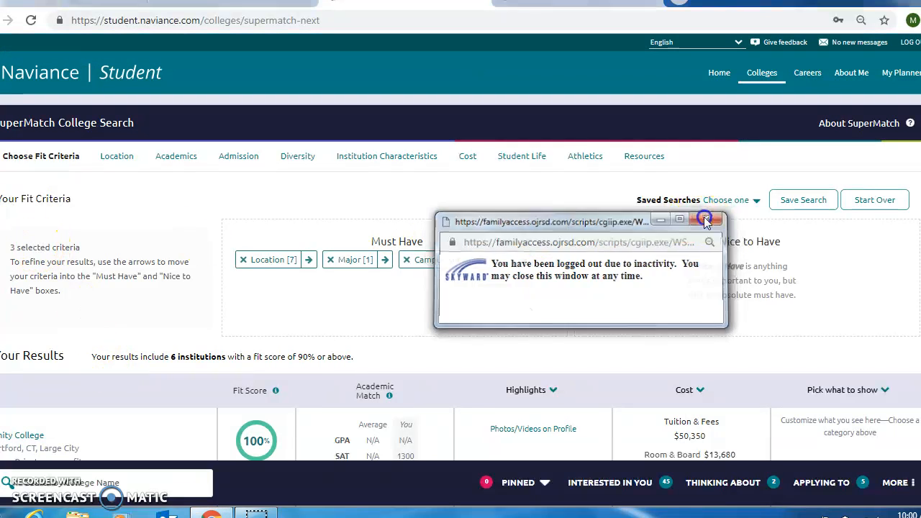
Step: Dismiss the Skyward logout notice and review results from 100% fits down to 87% schools like Drexel
click(716, 219)
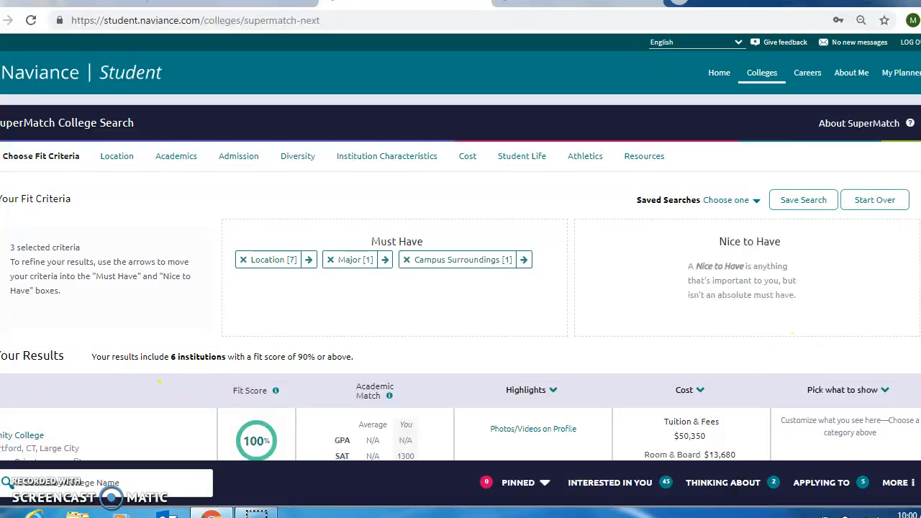
scroll(down, 3)
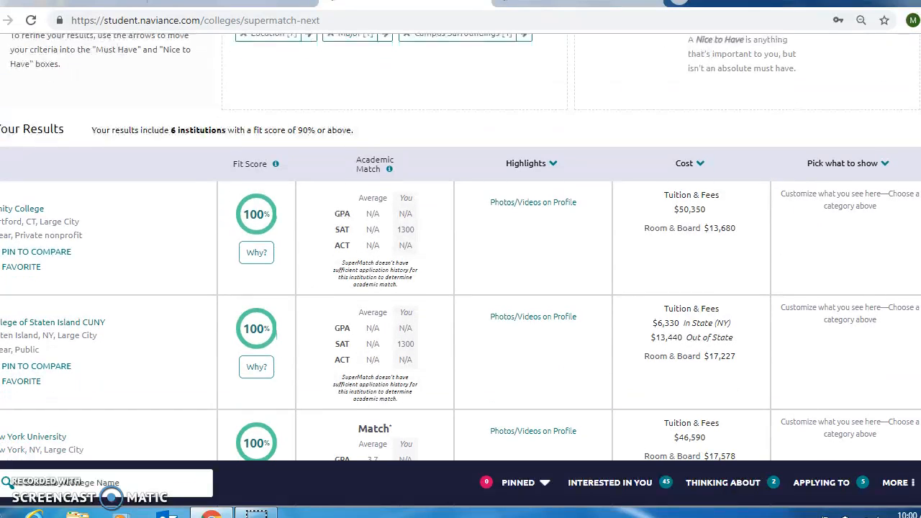
scroll(down, 3)
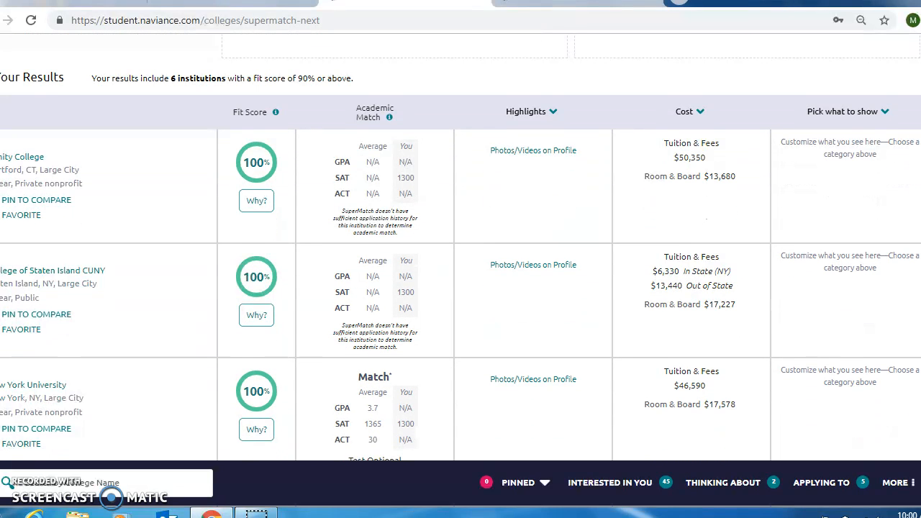
scroll(down, 3)
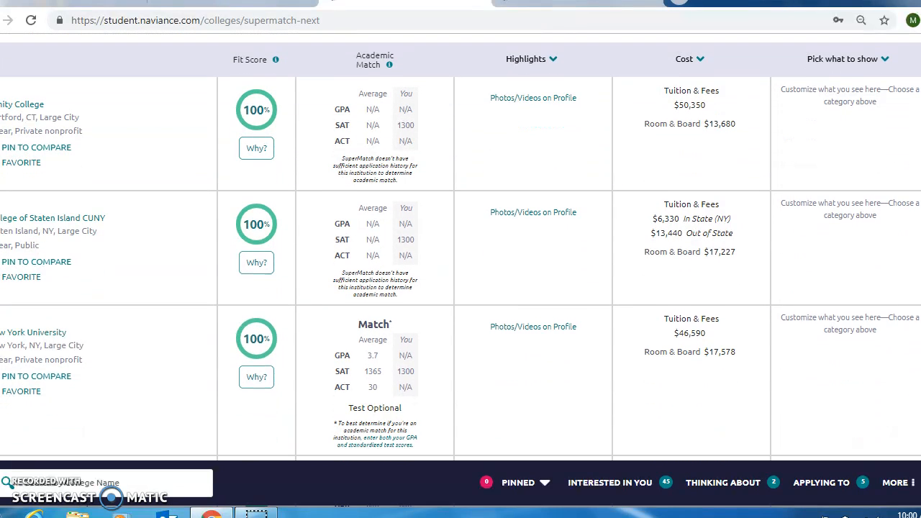
scroll(down, 3)
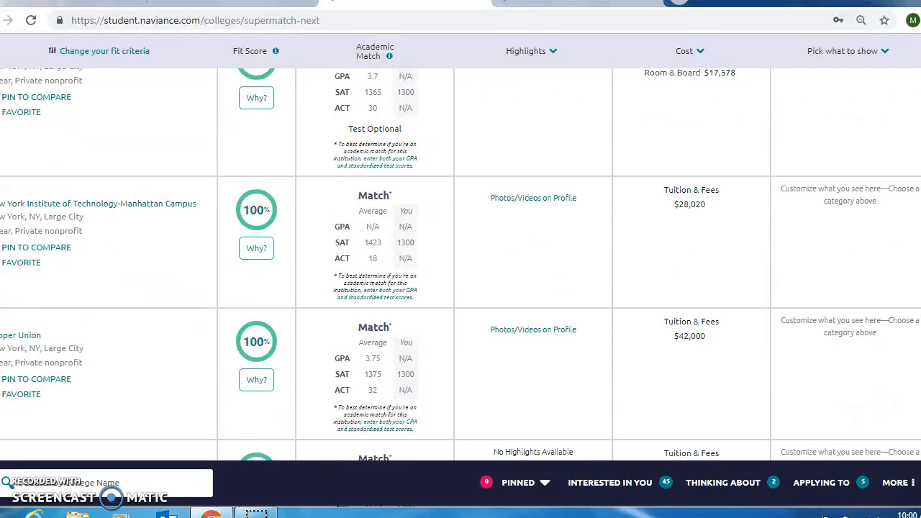
scroll(down, 3)
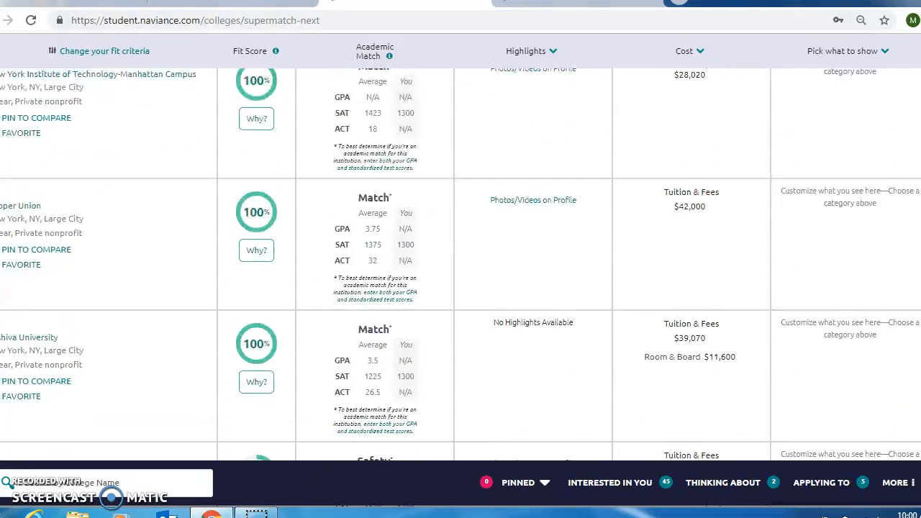
scroll(down, 3)
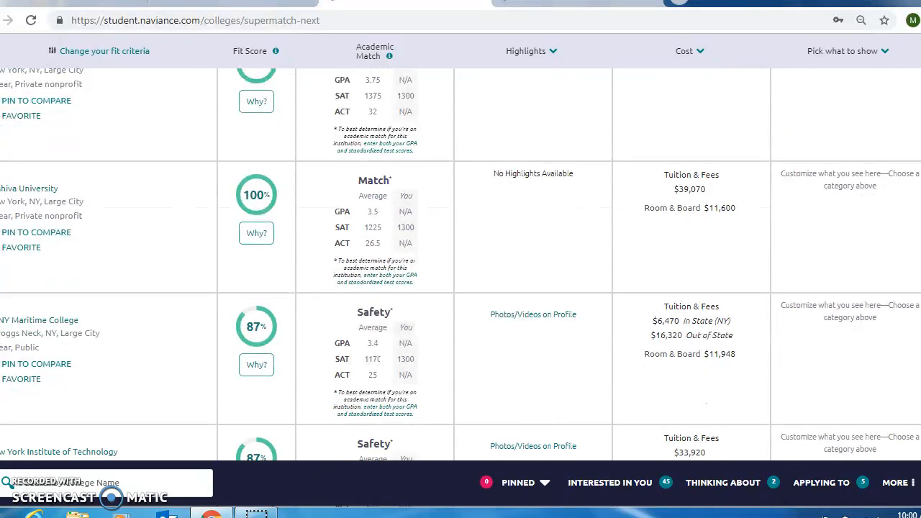
scroll(down, 3)
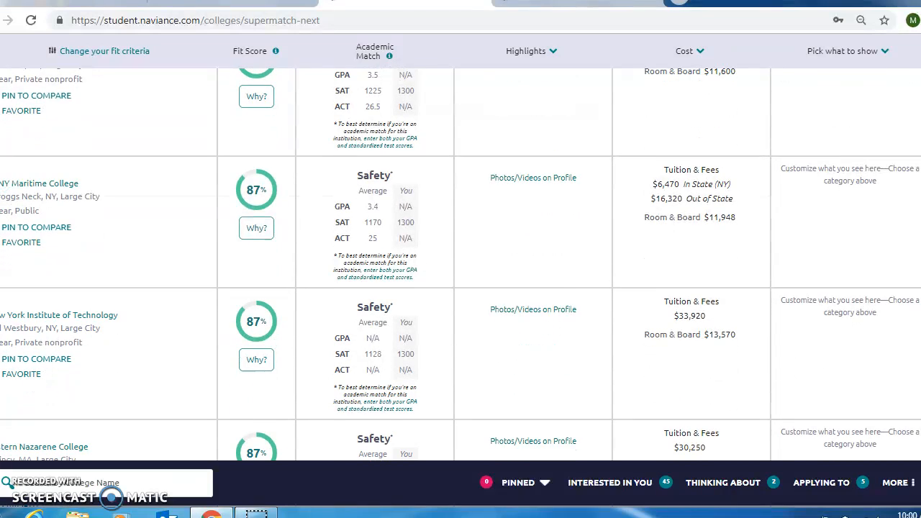
scroll(down, 3)
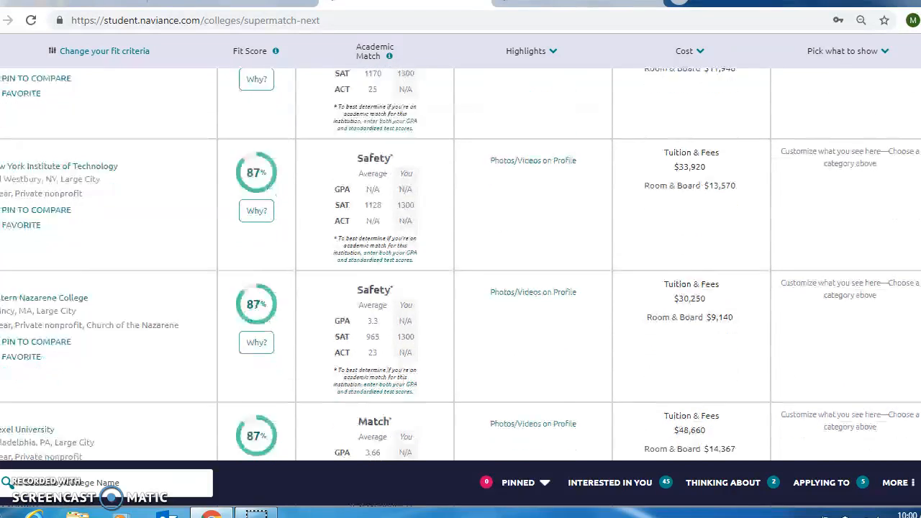
scroll(down, 3)
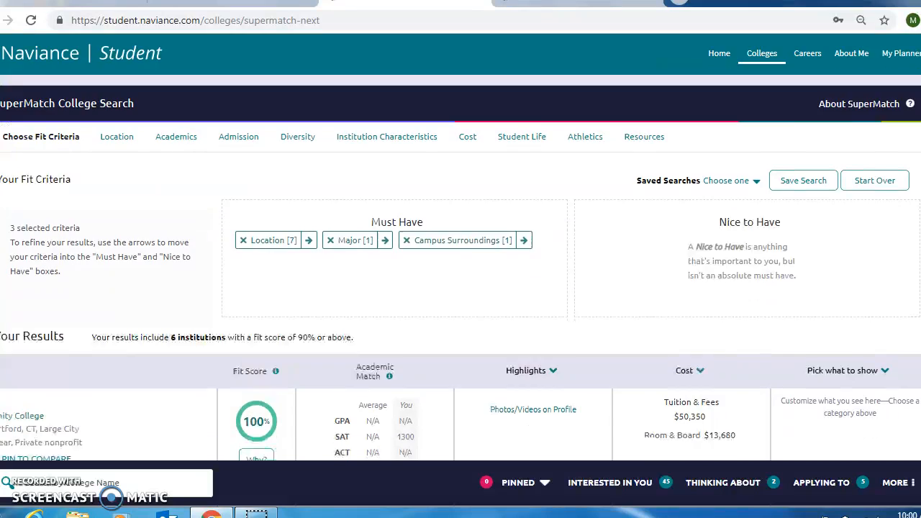
scroll(down, 3)
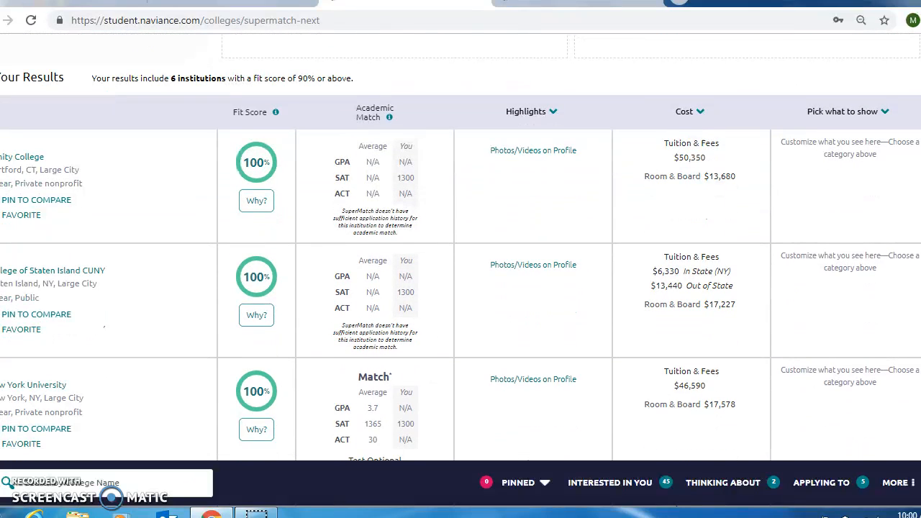
scroll(up, 3)
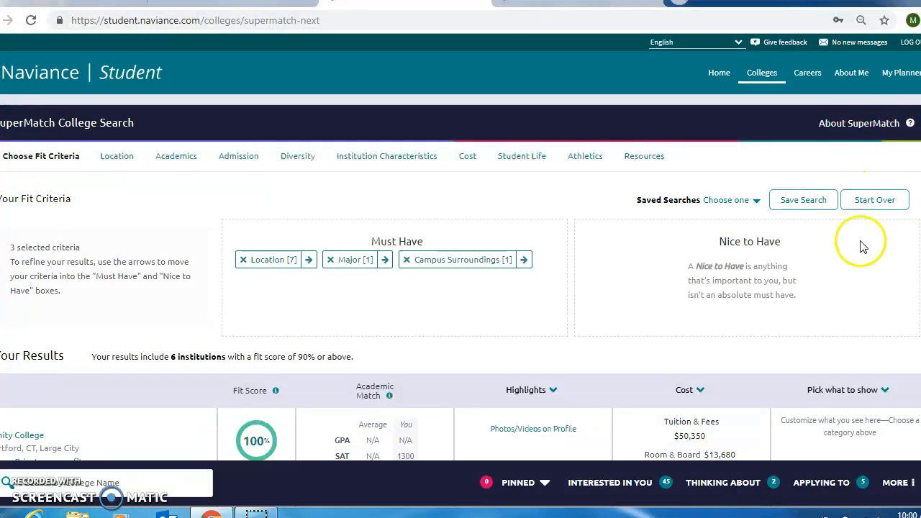
mouse_move(817, 268)
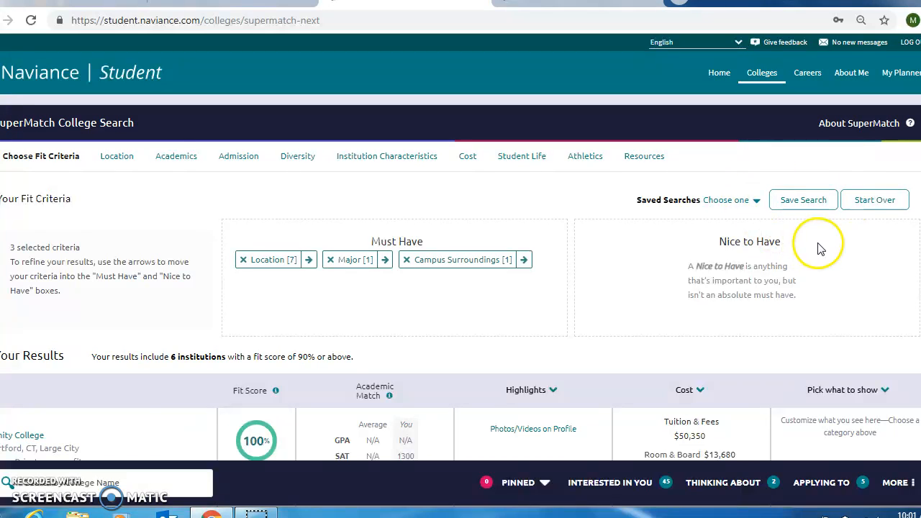
scroll(down, 3)
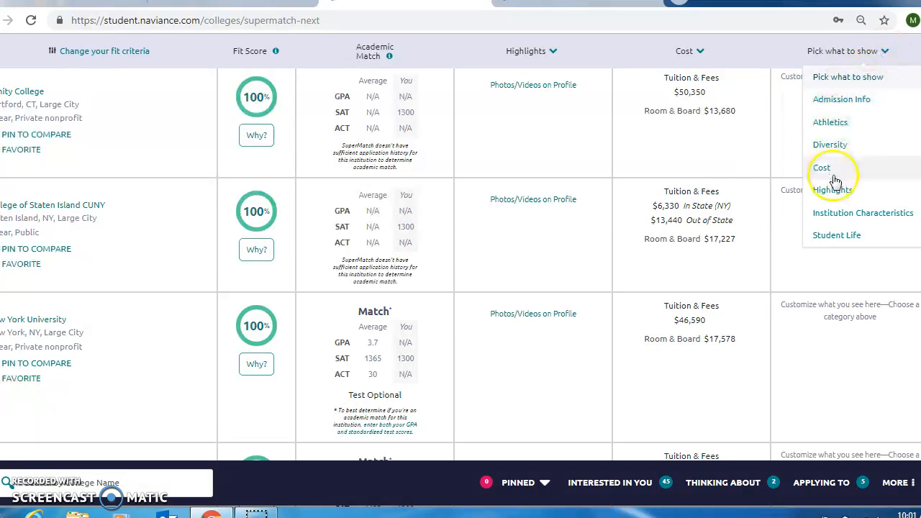
mouse_move(831, 122)
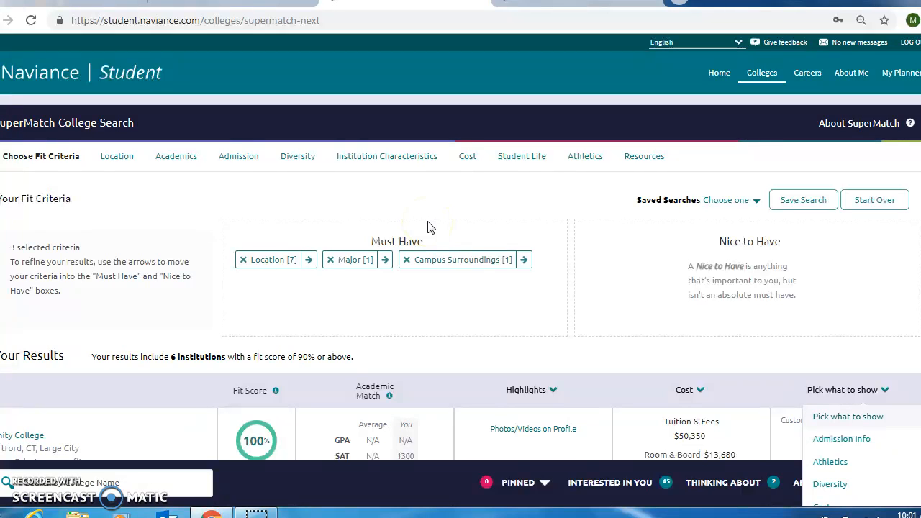
mouse_move(460, 195)
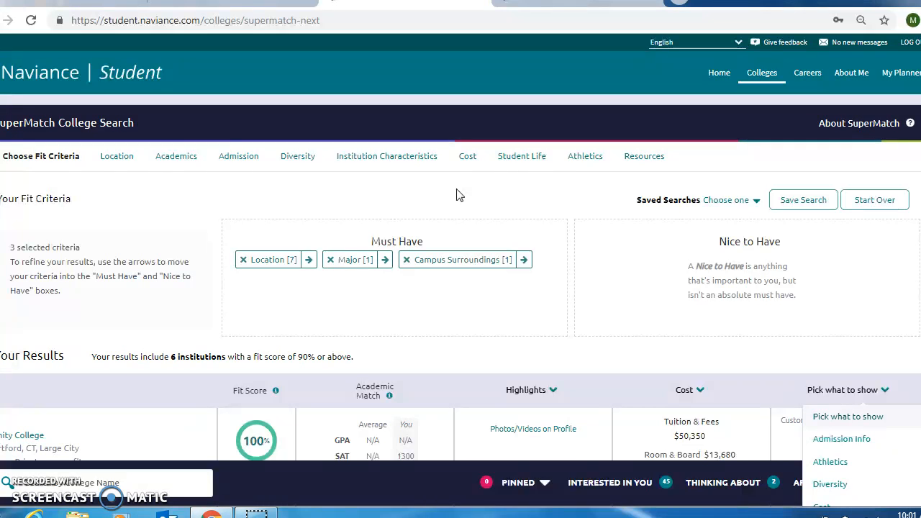
mouse_move(100, 414)
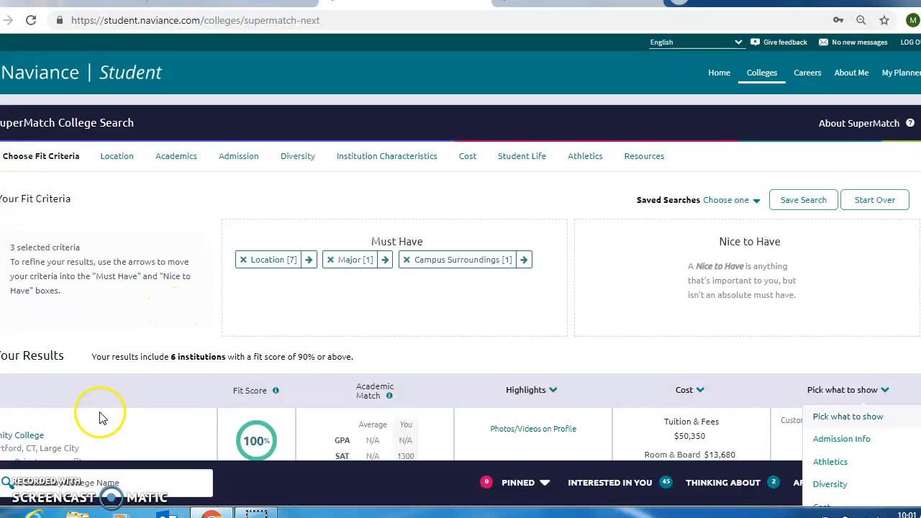
mouse_move(98, 387)
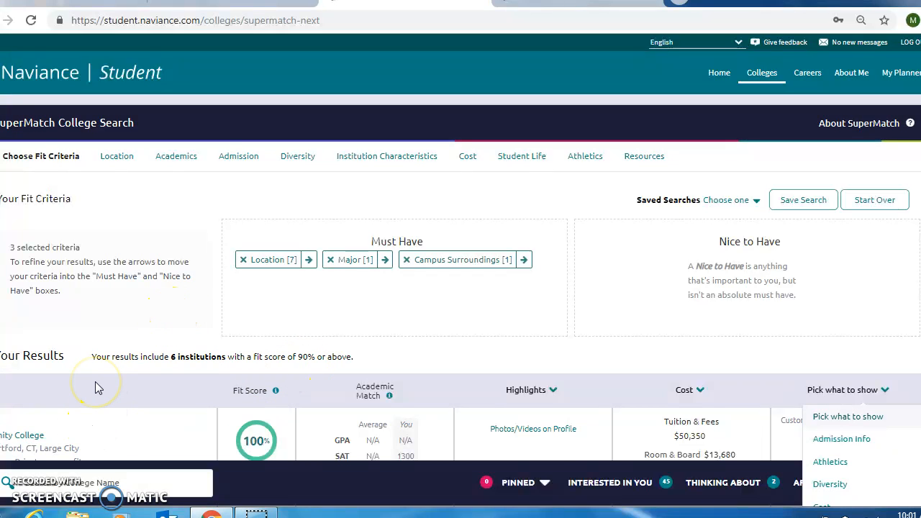